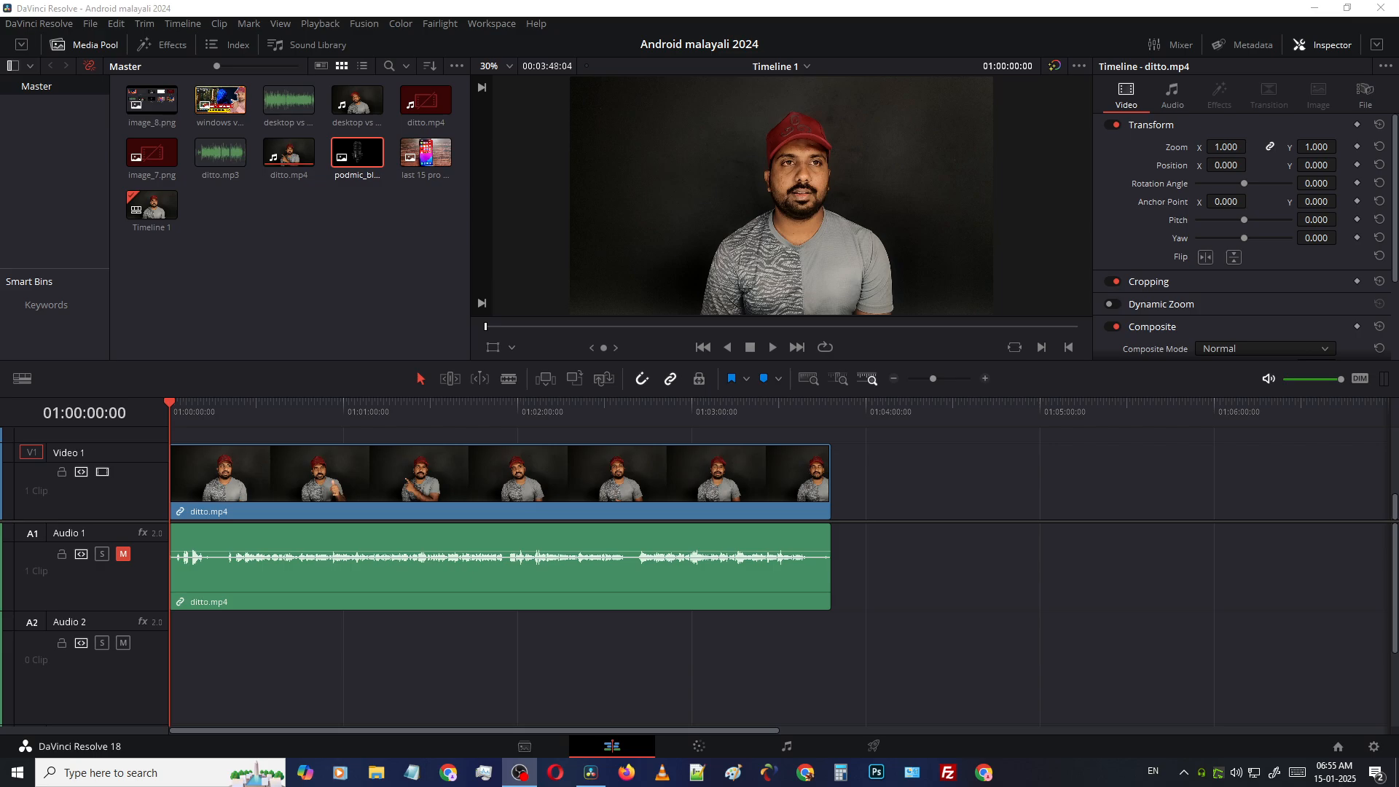
pyautogui.moveTo(333, 355)
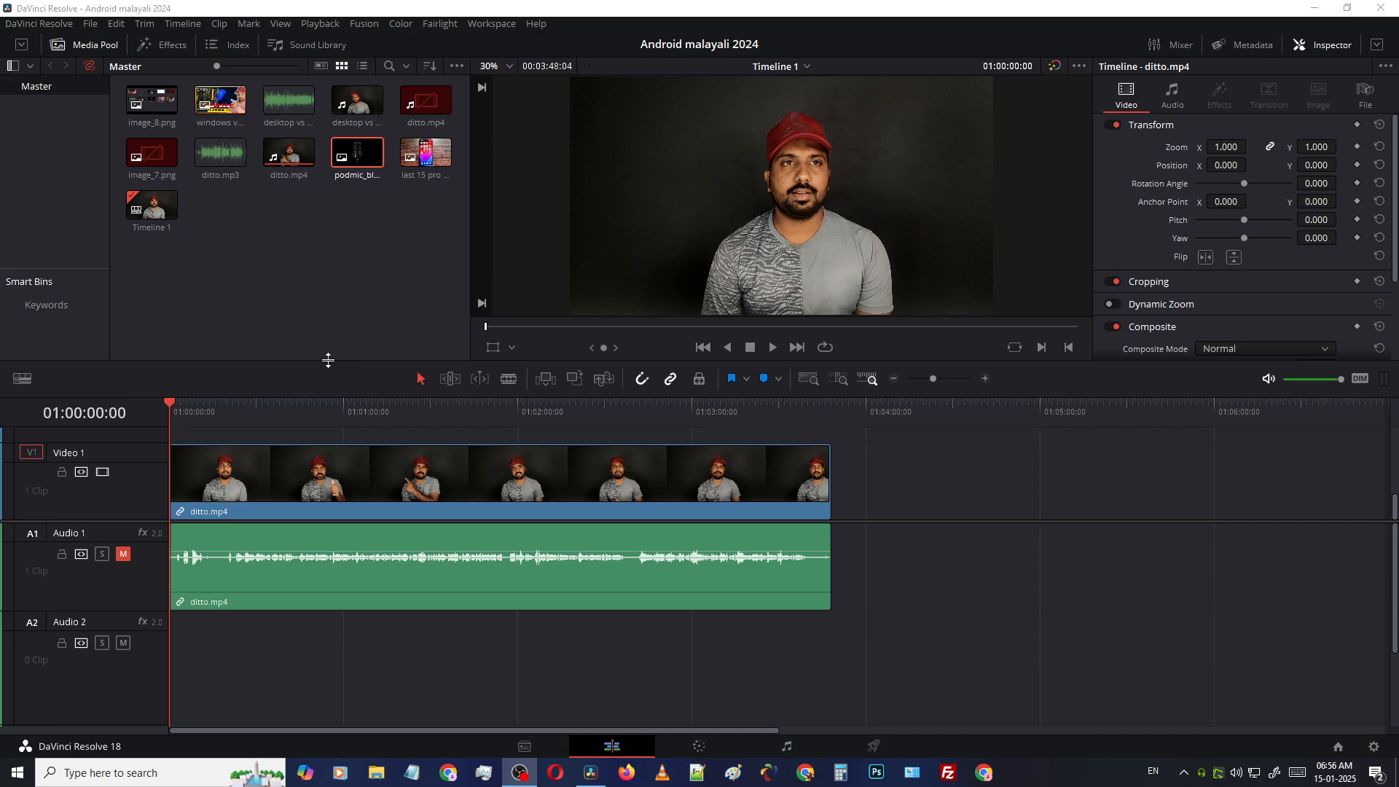
pyautogui.moveTo(485, 361)
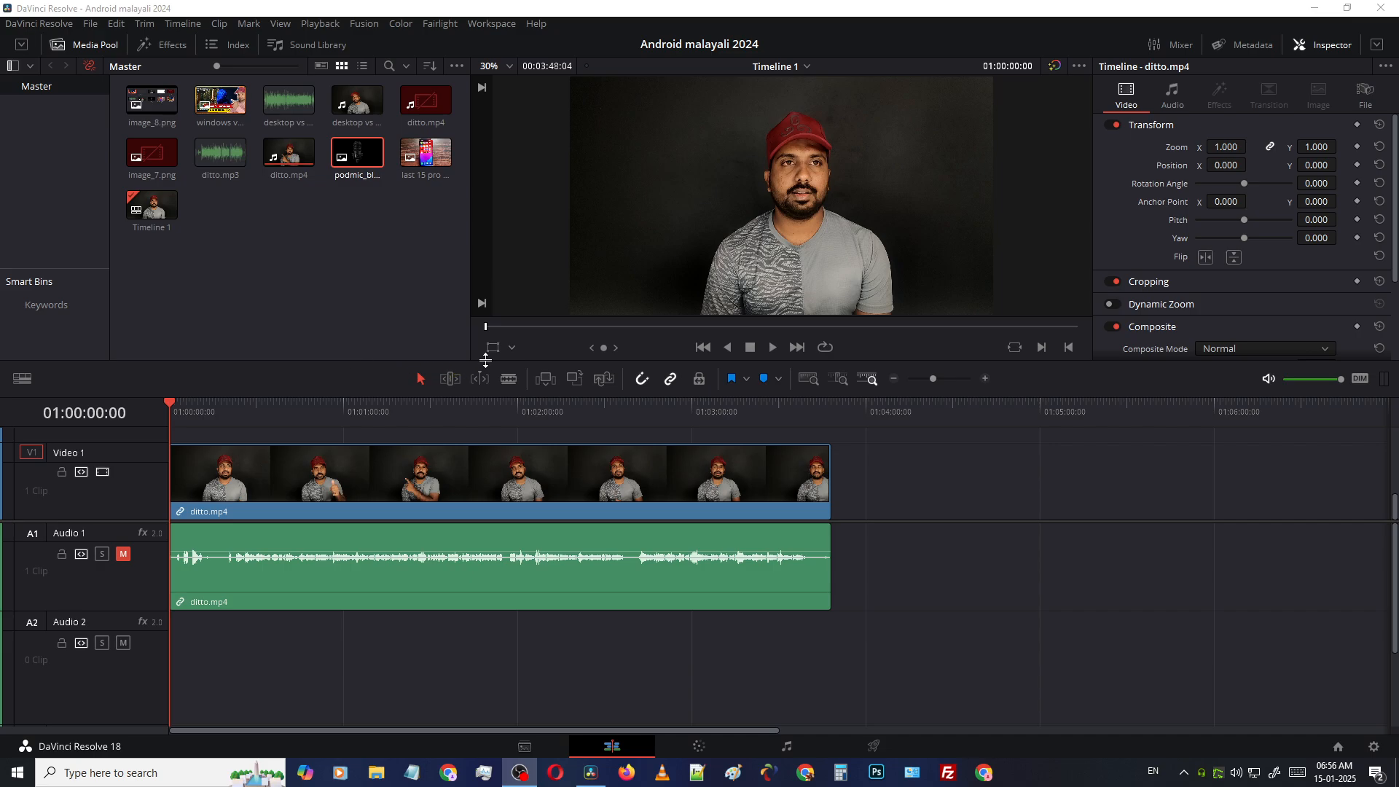
pyautogui.moveTo(354, 200)
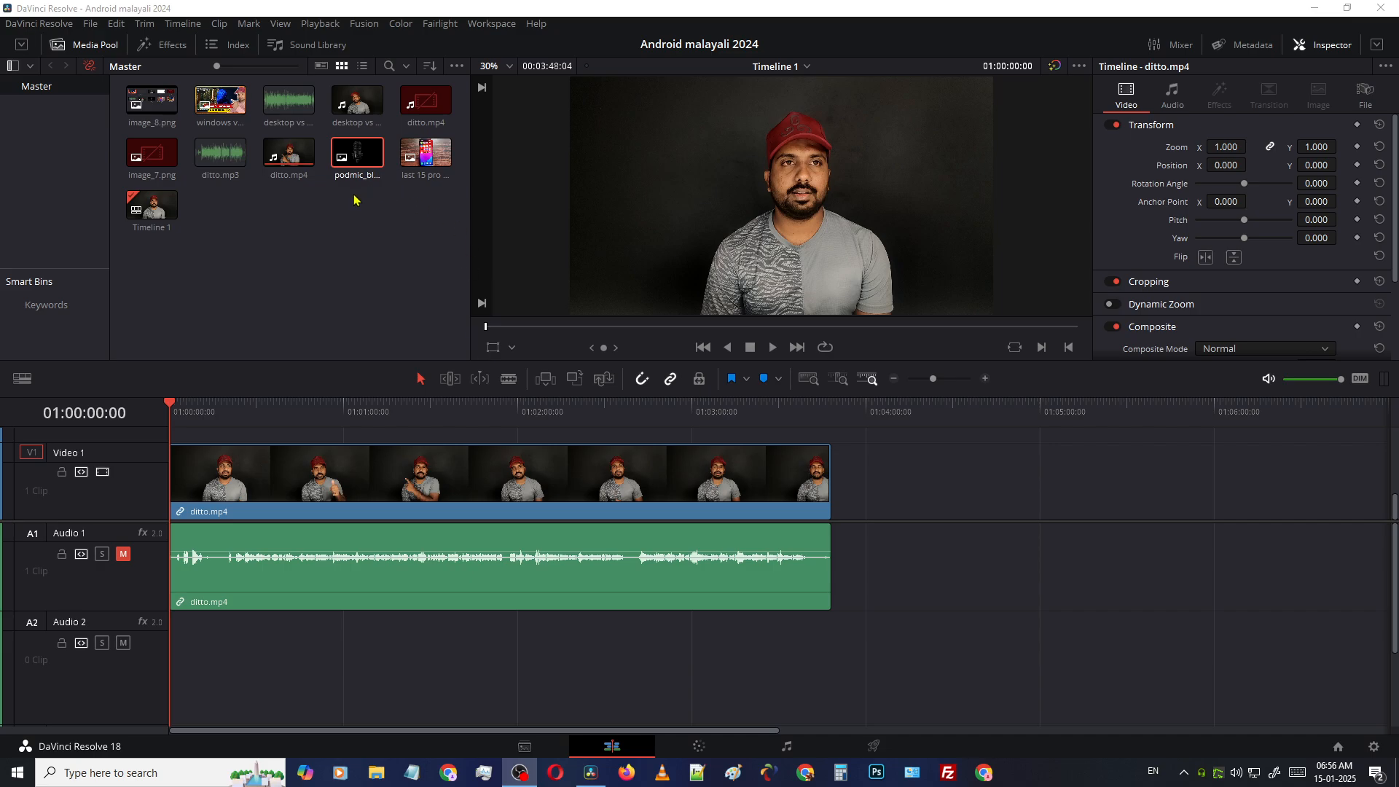
pyautogui.moveTo(199, 223)
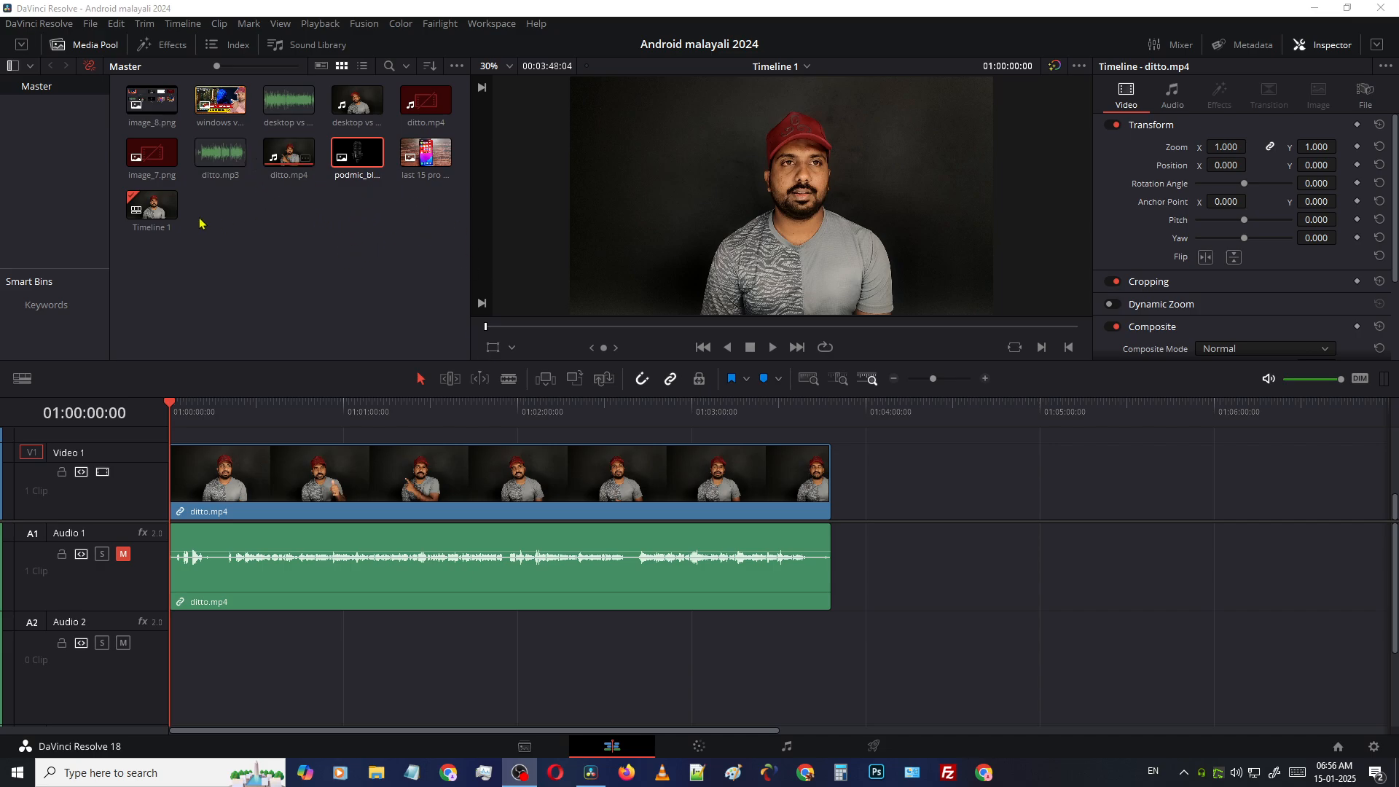
pyautogui.moveTo(289, 211)
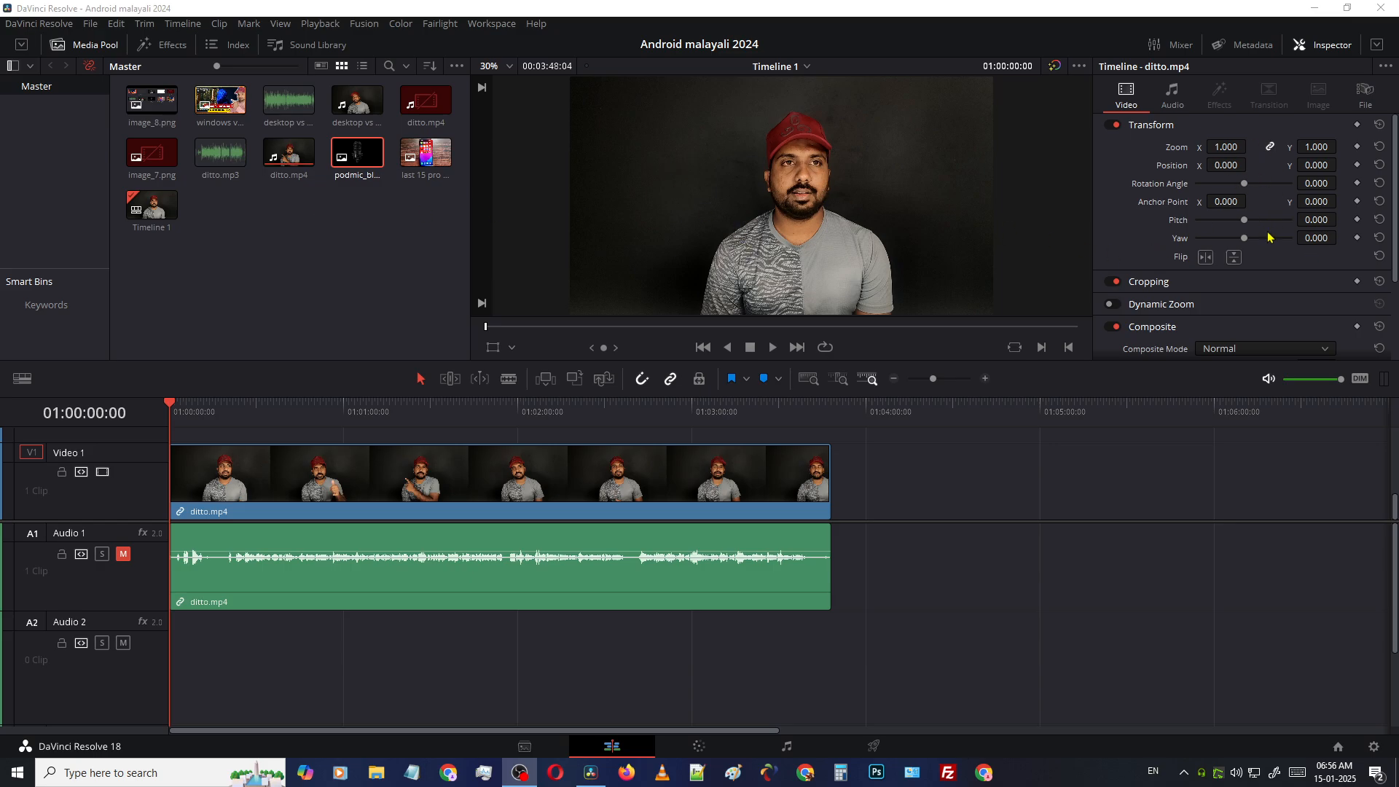
pyautogui.moveTo(1292, 250)
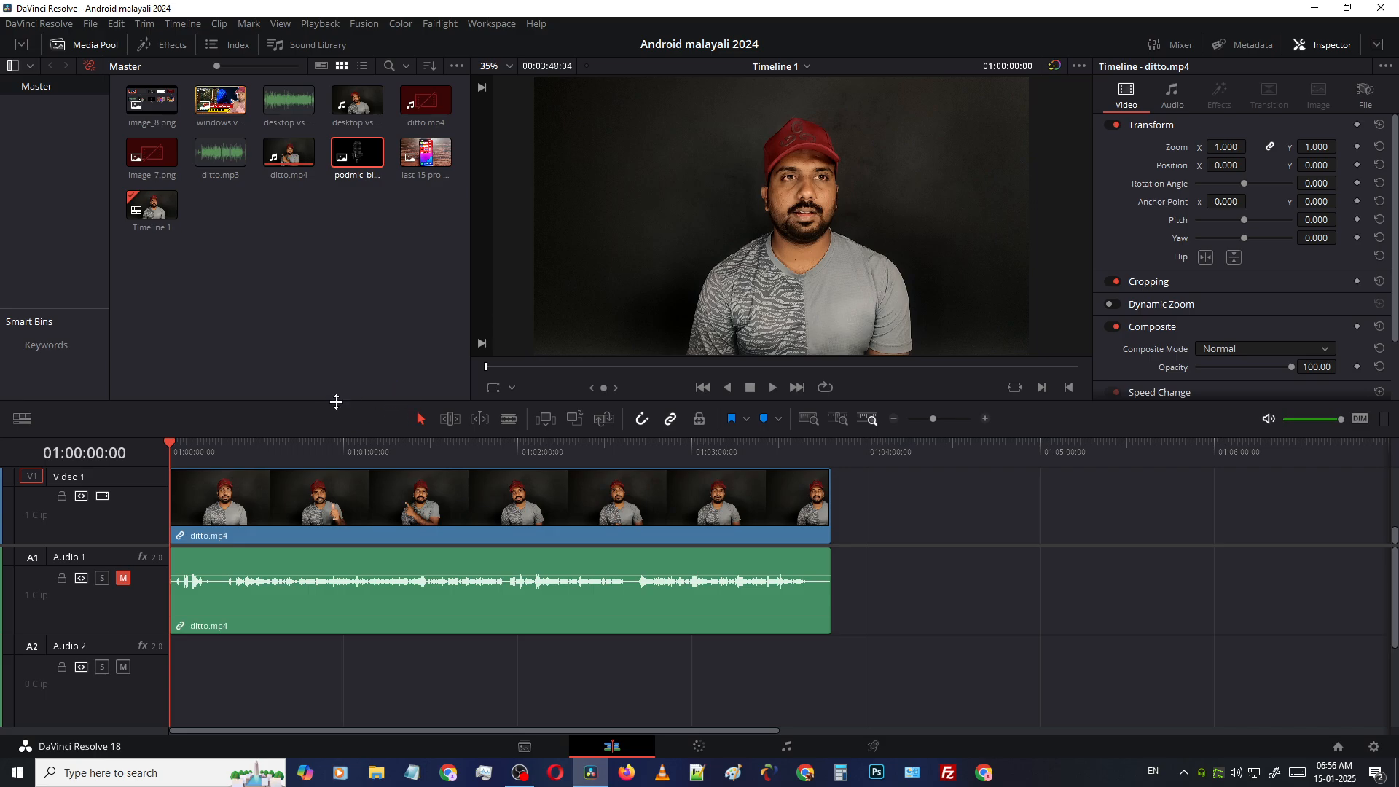
pyautogui.moveTo(367, 378)
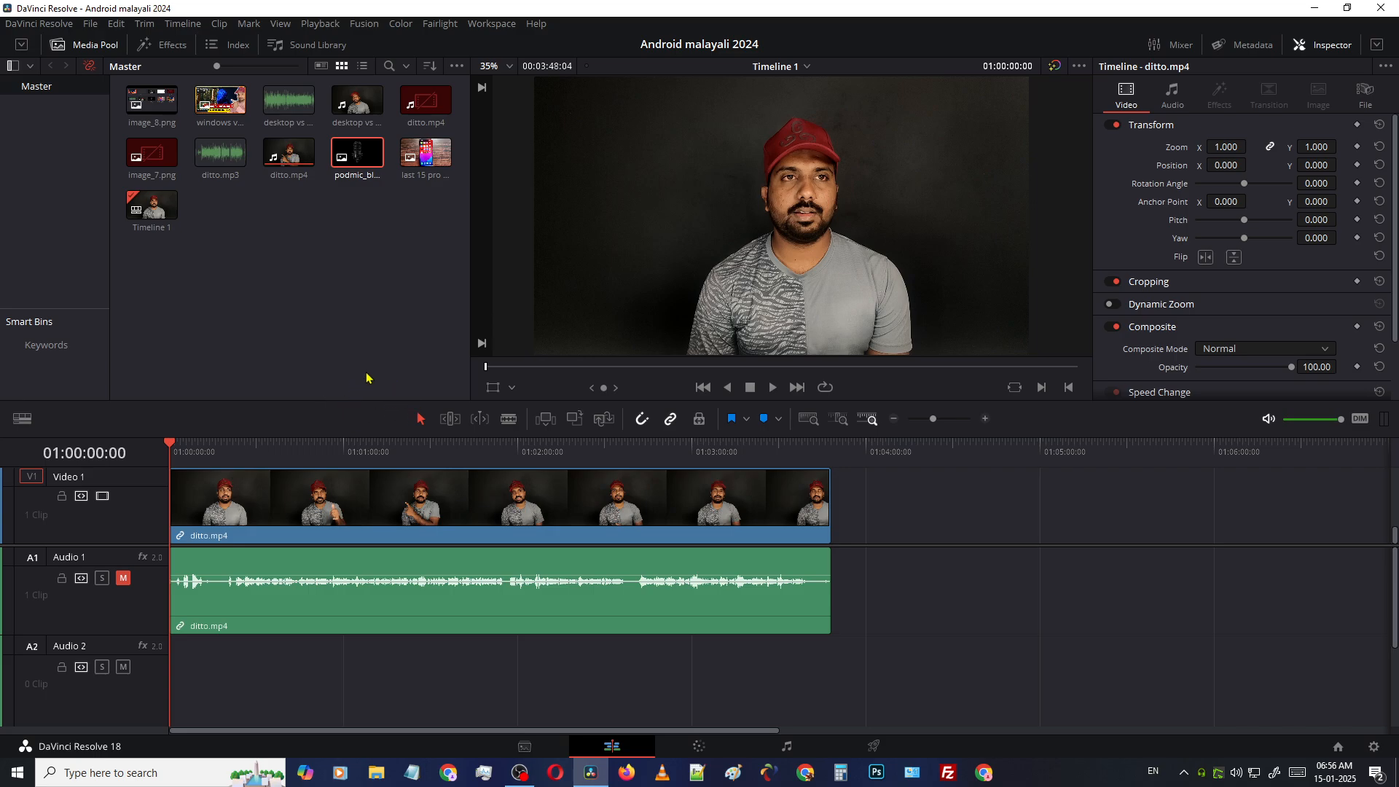
pyautogui.moveTo(333, 398)
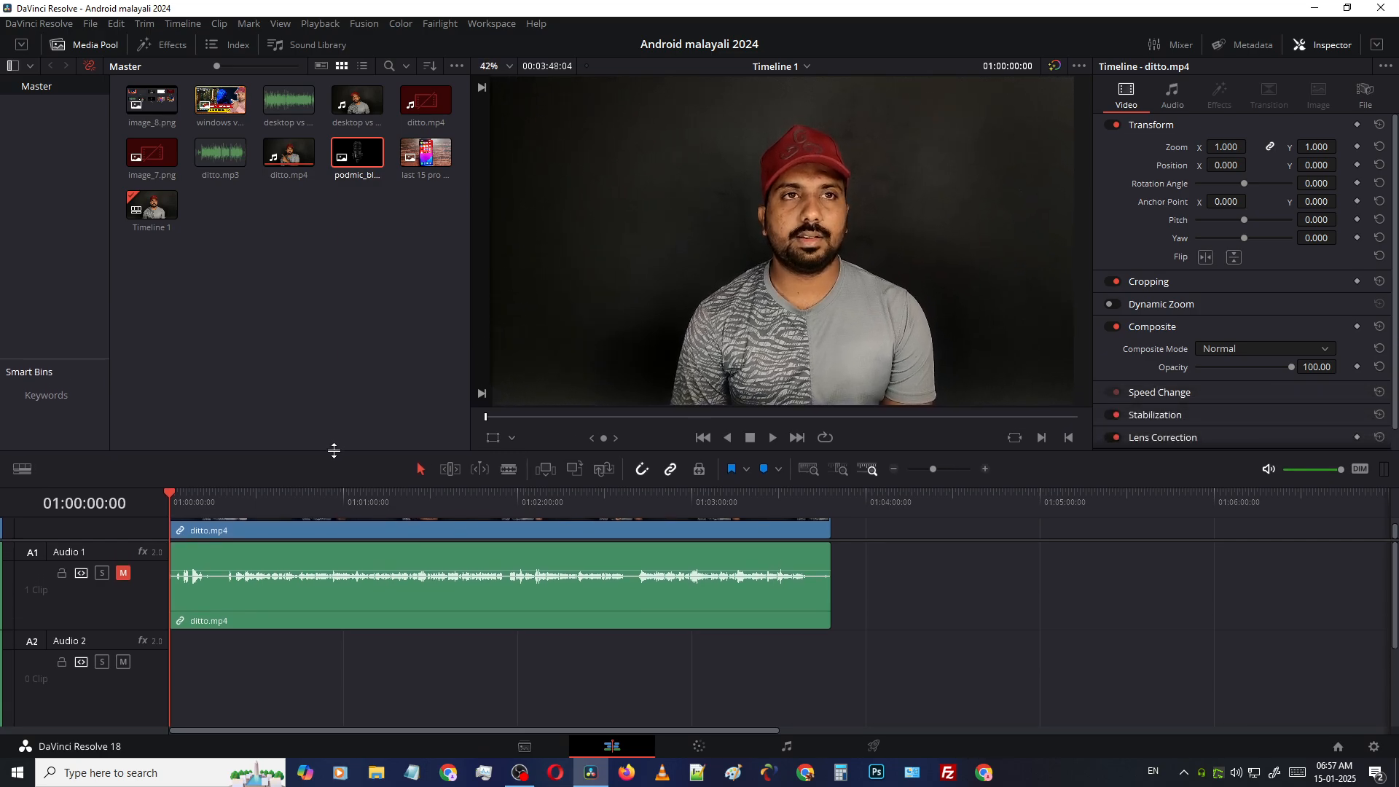
pyautogui.moveTo(470, 350)
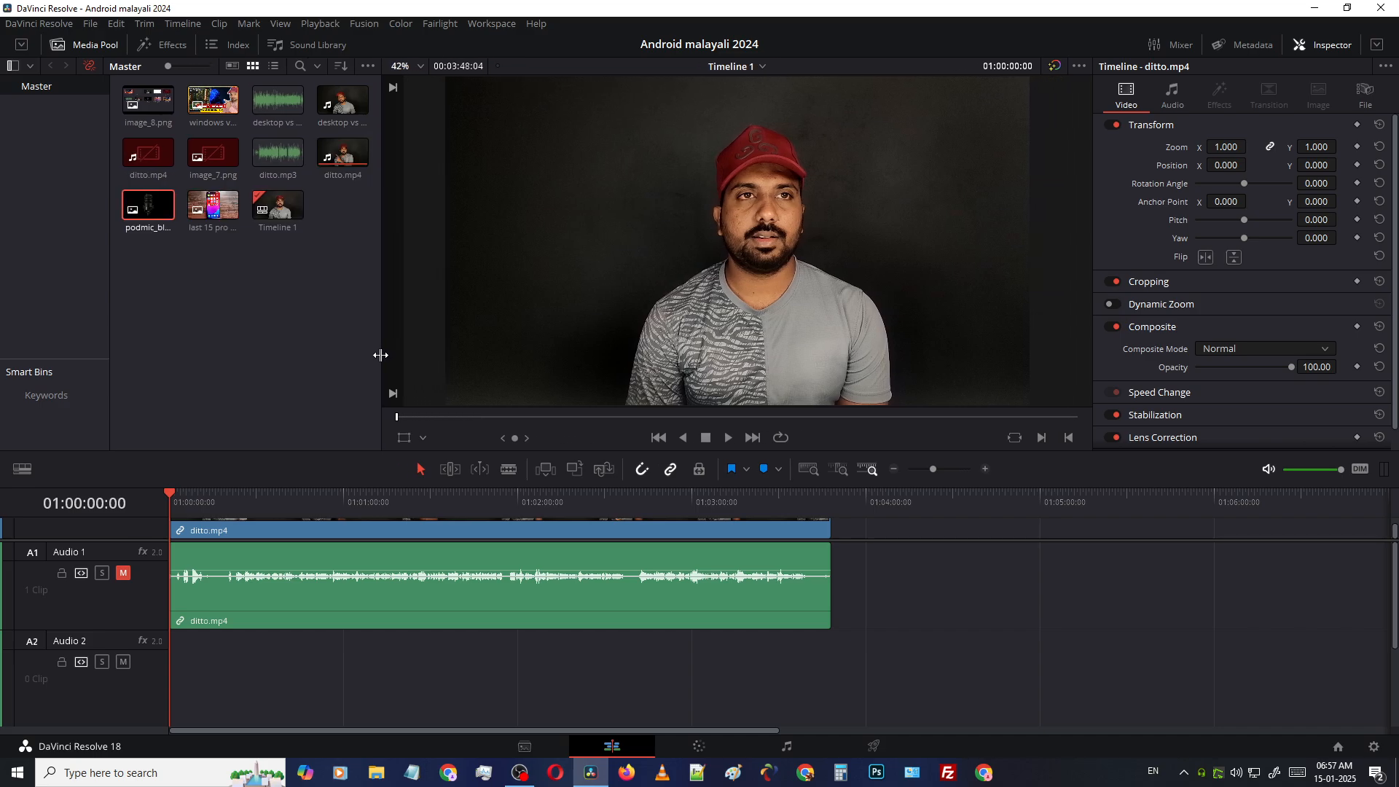
pyautogui.moveTo(303, 449)
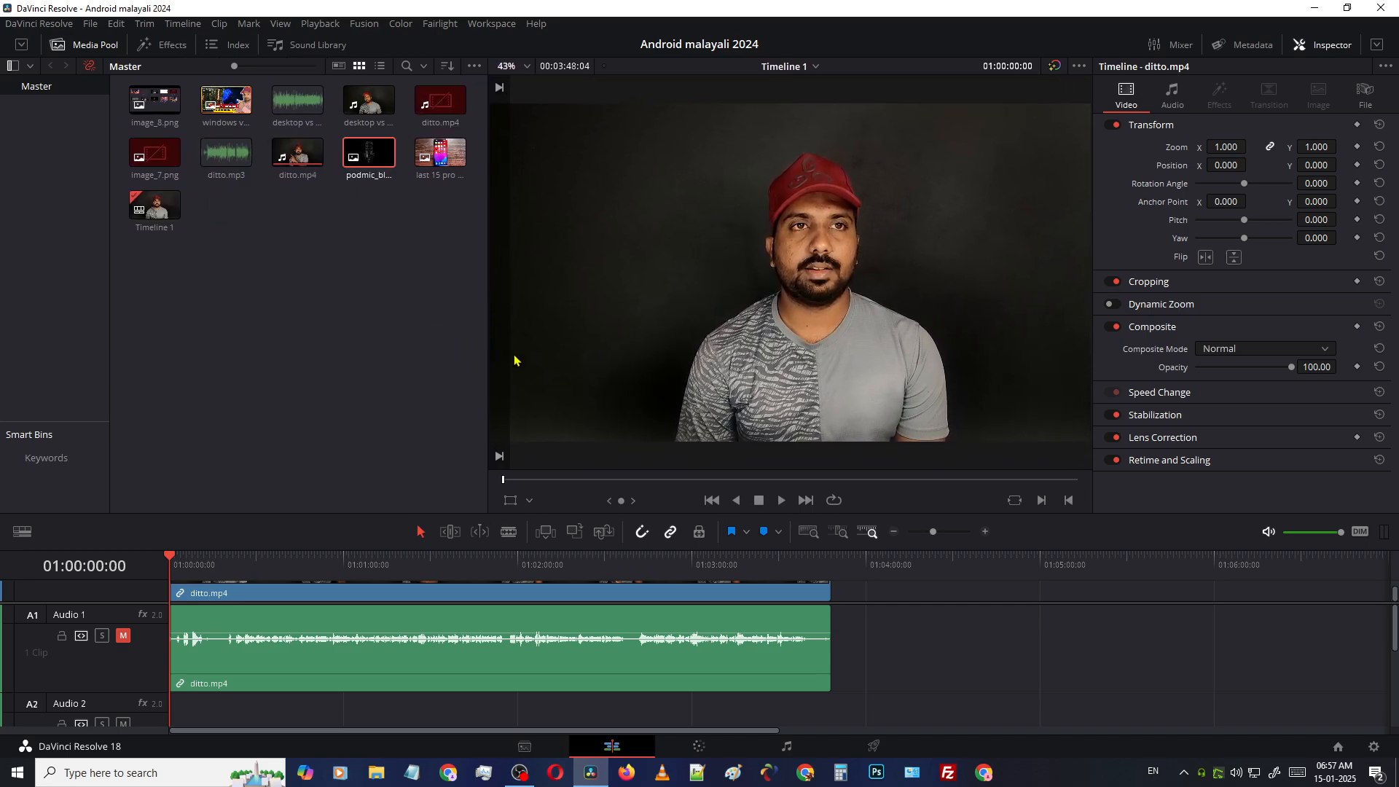
pyautogui.moveTo(527, 484)
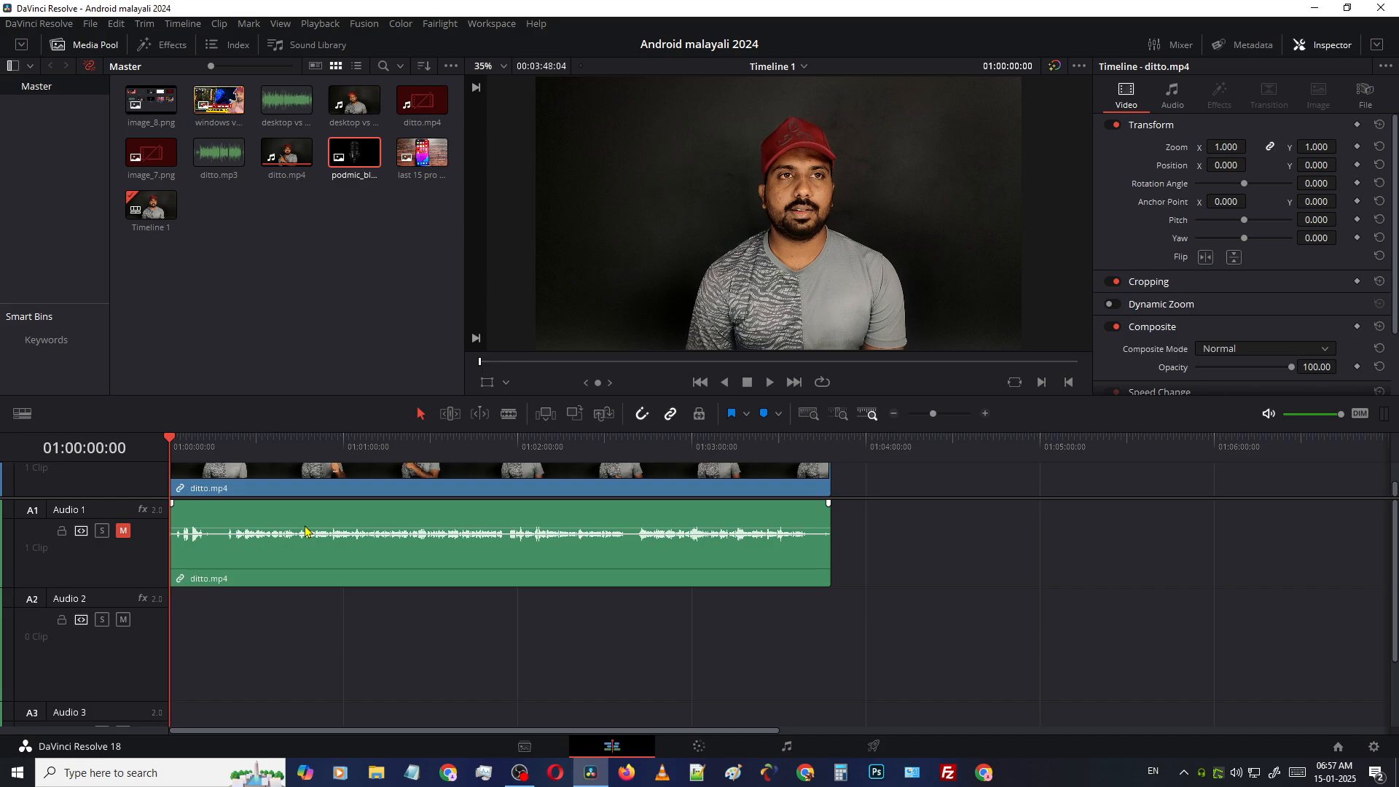
pyautogui.moveTo(306, 532)
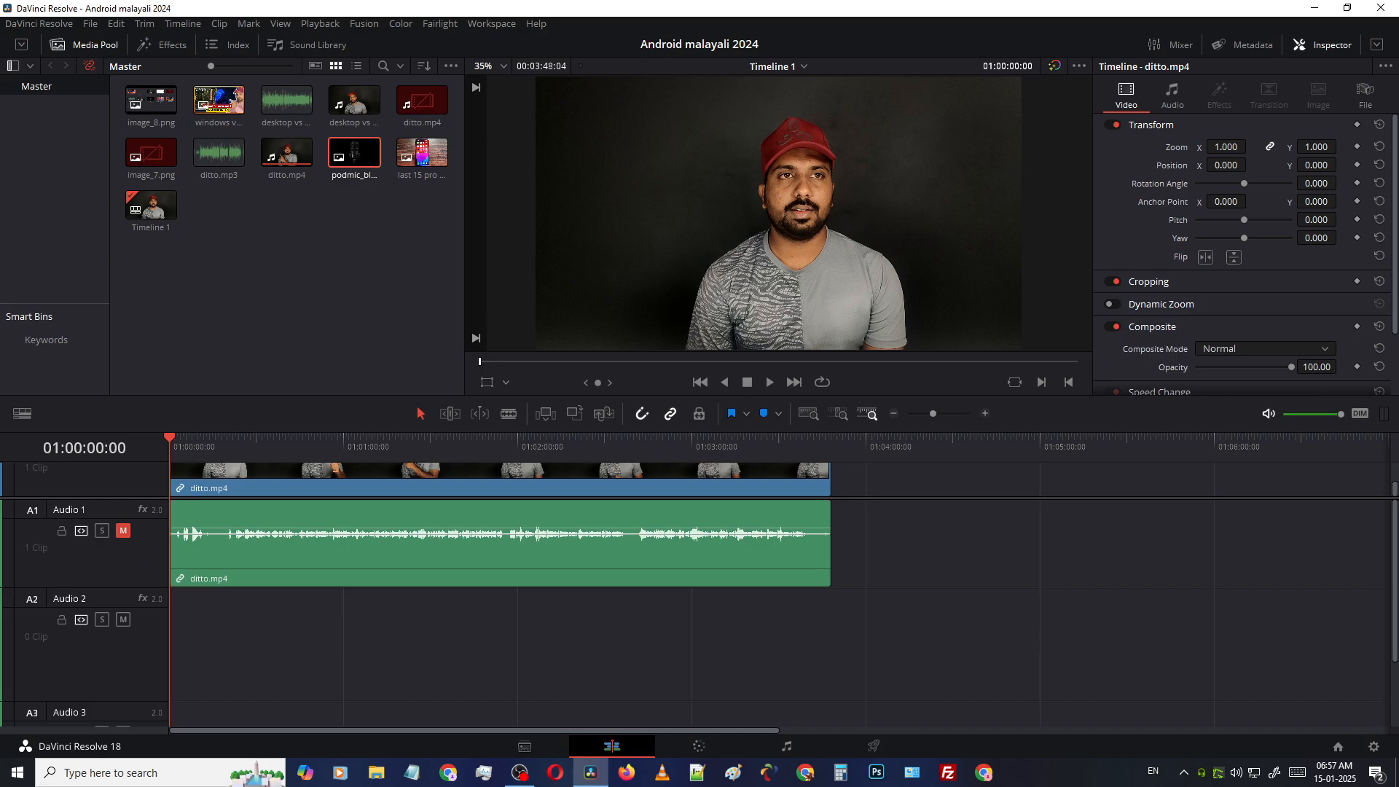